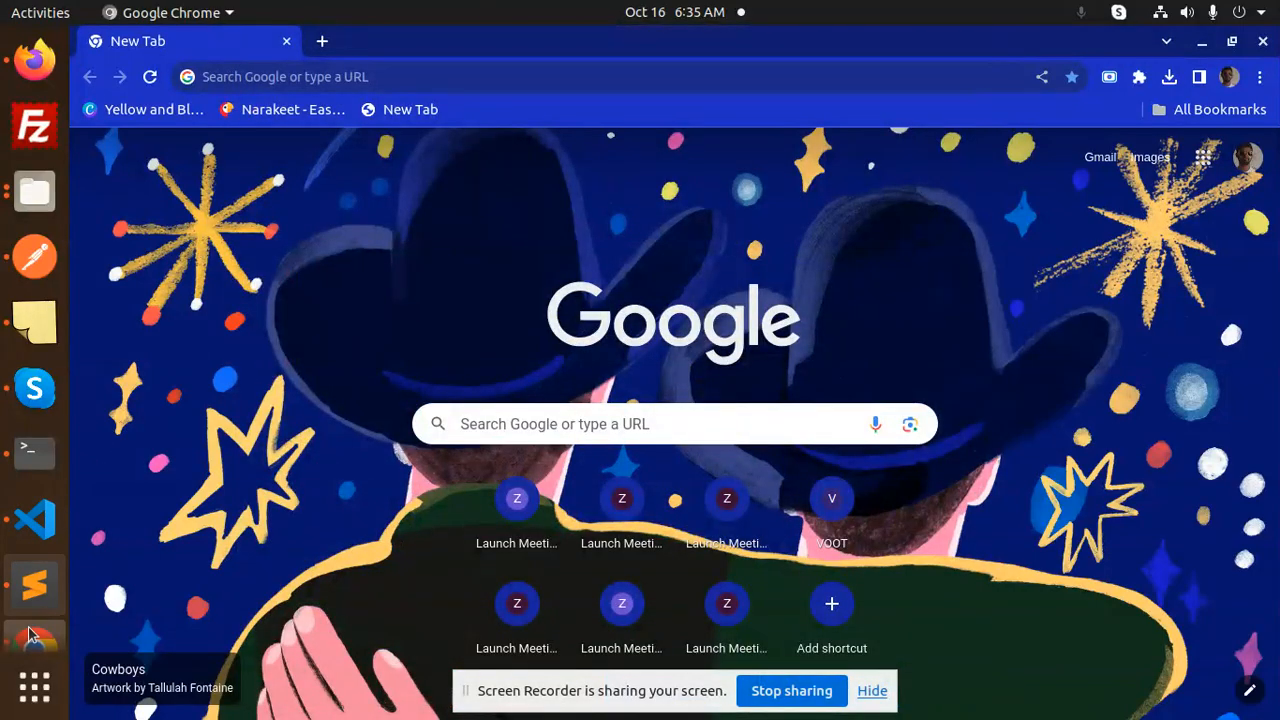
{"action": "mouse_move", "coordinate": [34, 553]}
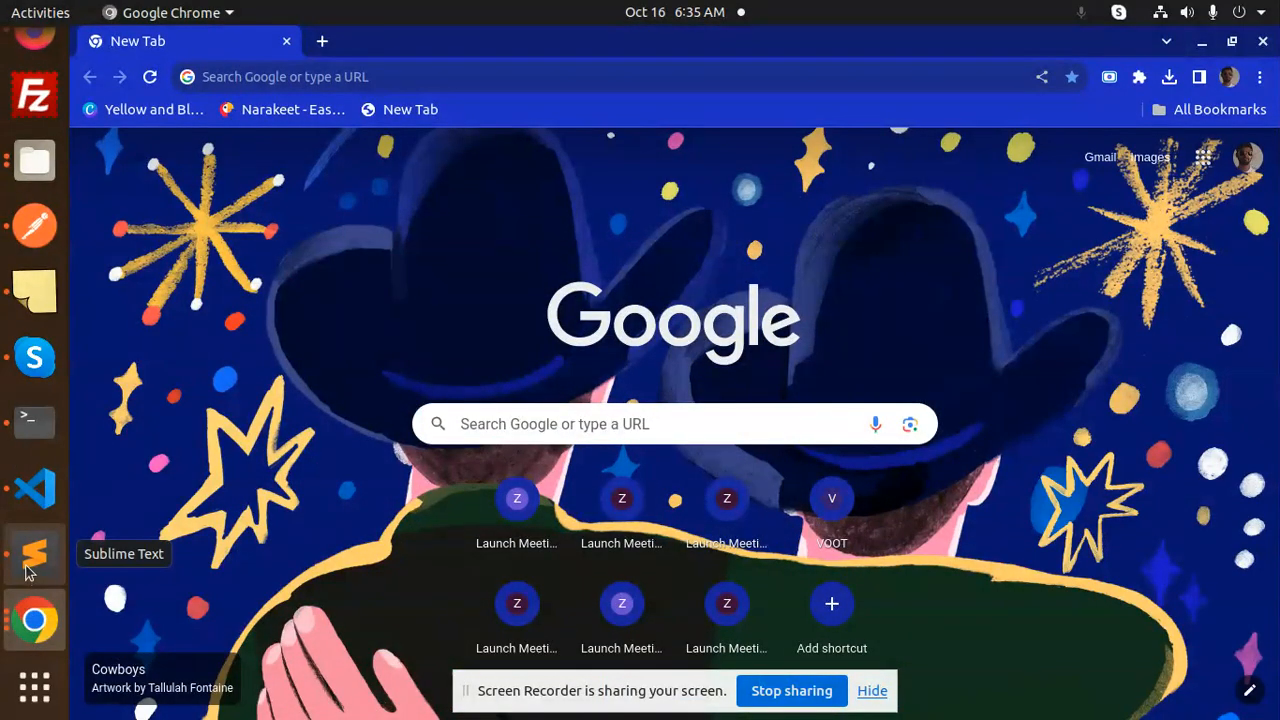
Highlight words like 'invalid' in the Terminal's FirebaseError bucket-name message
{"action": "left_click", "coordinate": [33, 420]}
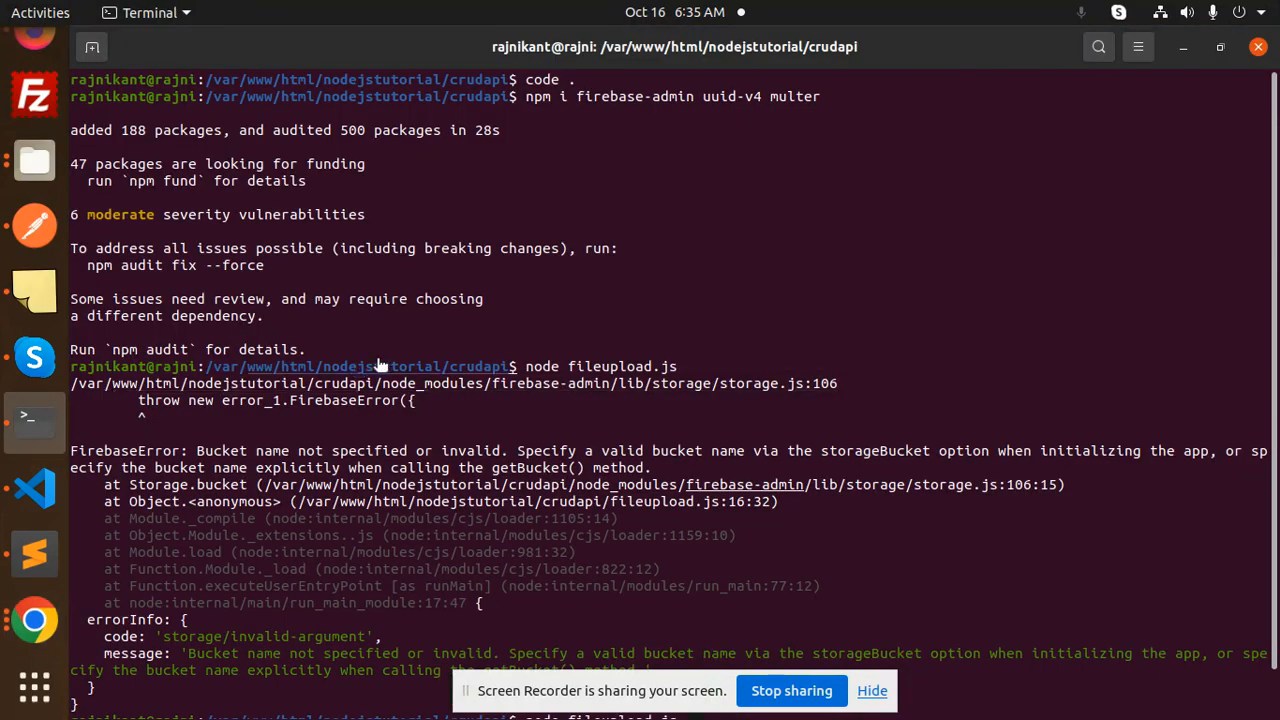
{"action": "mouse_move", "coordinate": [222, 450]}
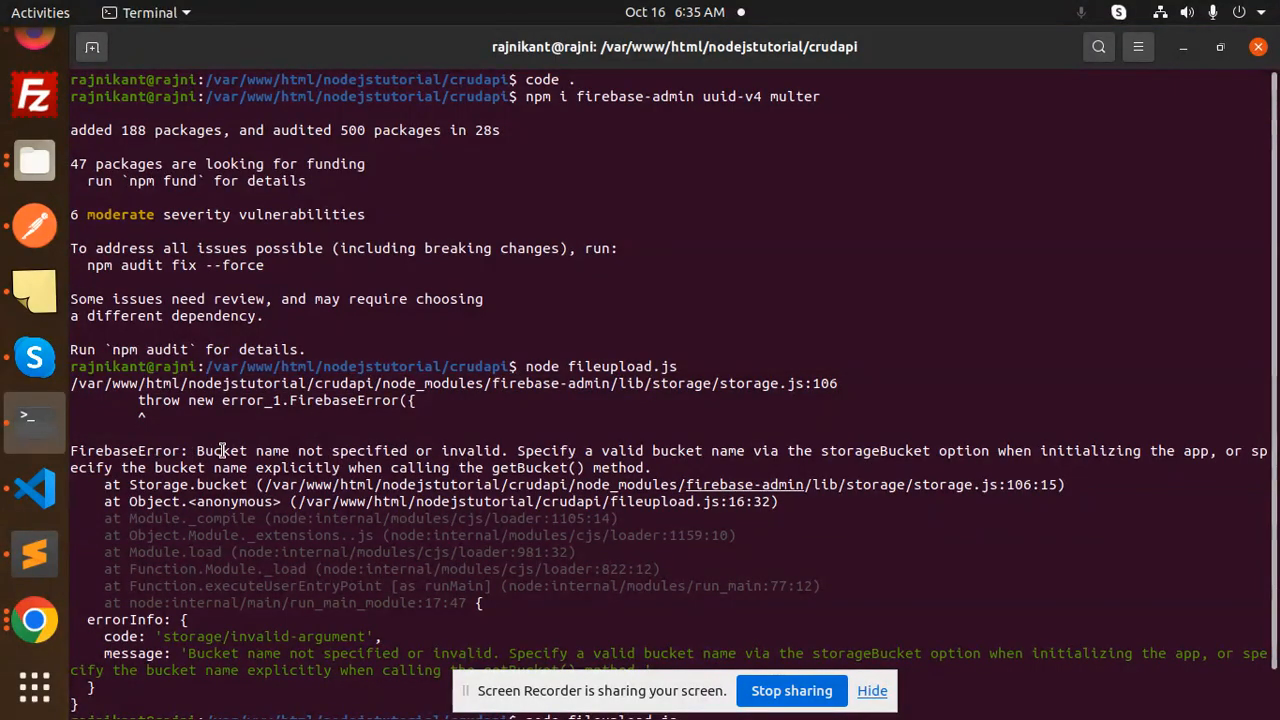
{"action": "double_click", "coordinate": [369, 450]}
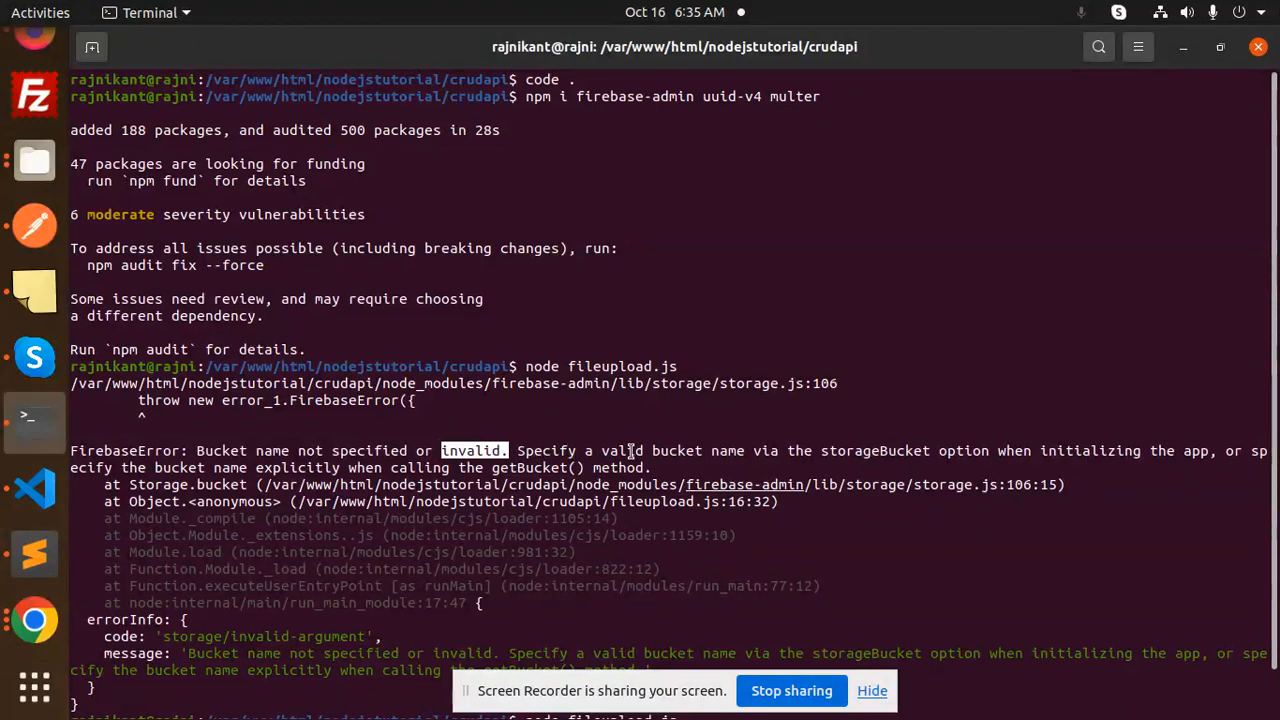
{"action": "double_click", "coordinate": [875, 450]}
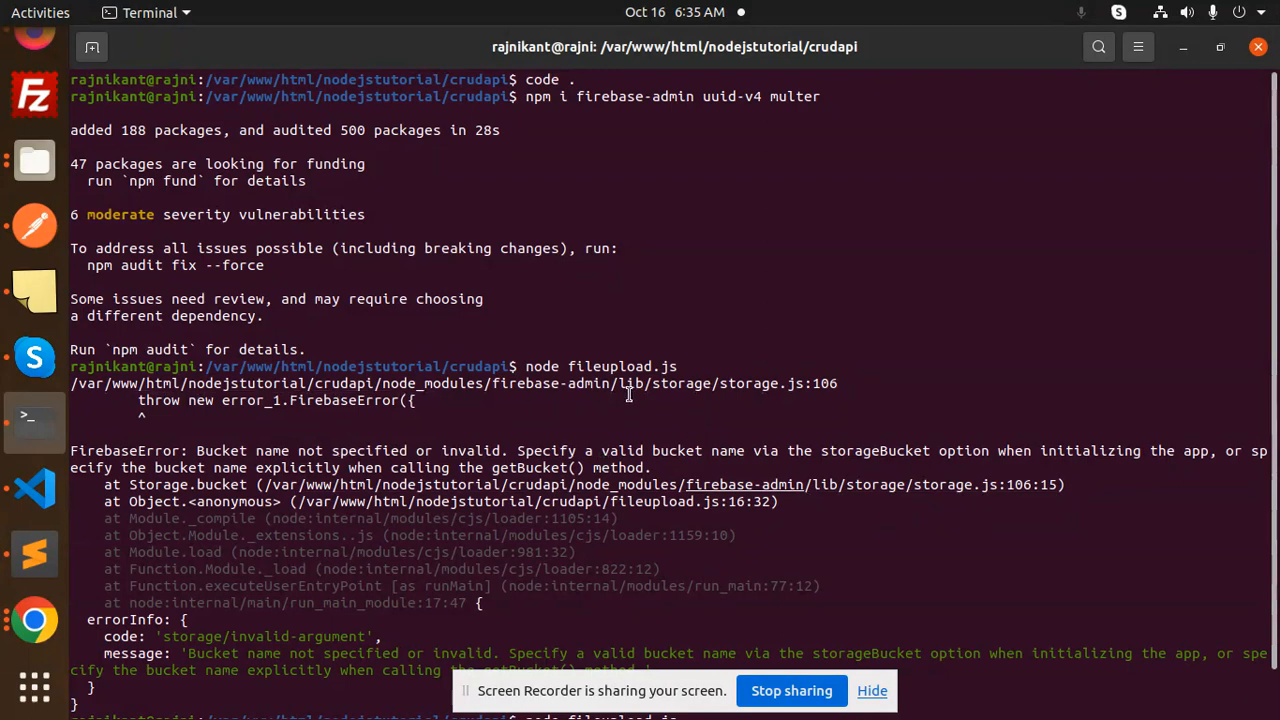
{"action": "mouse_move", "coordinate": [421, 427]}
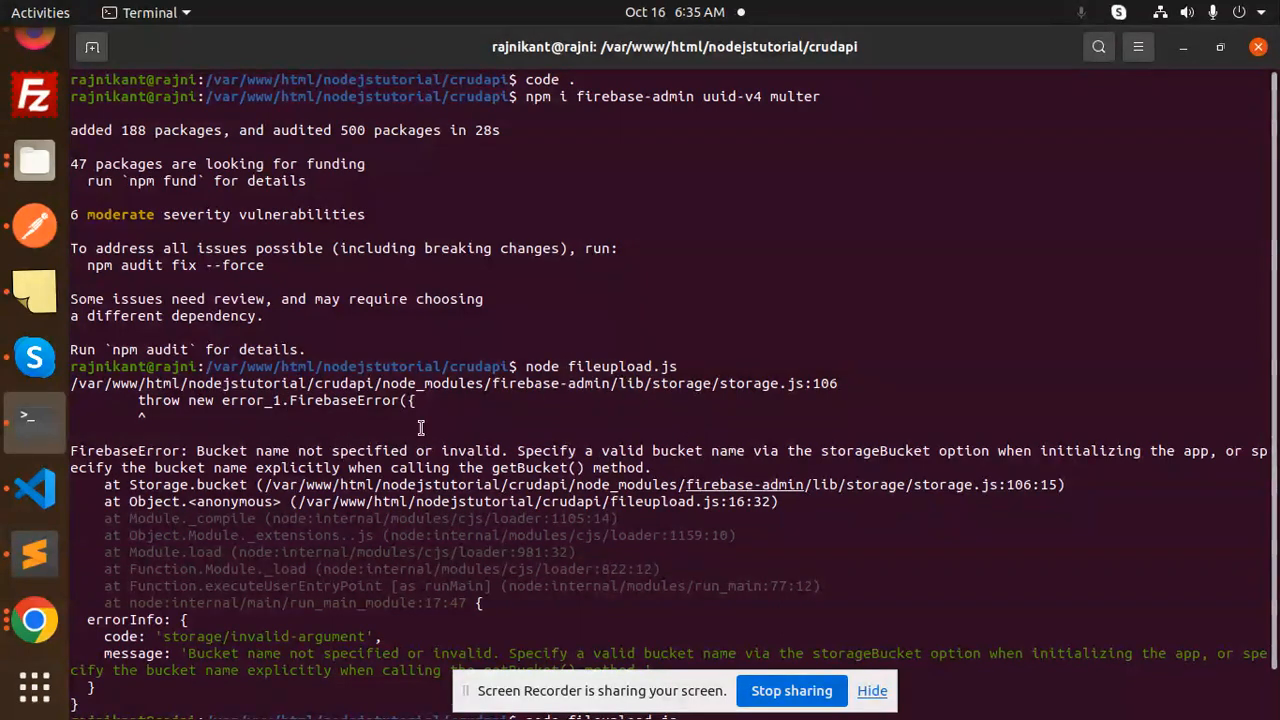
{"action": "mouse_move", "coordinate": [827, 302]}
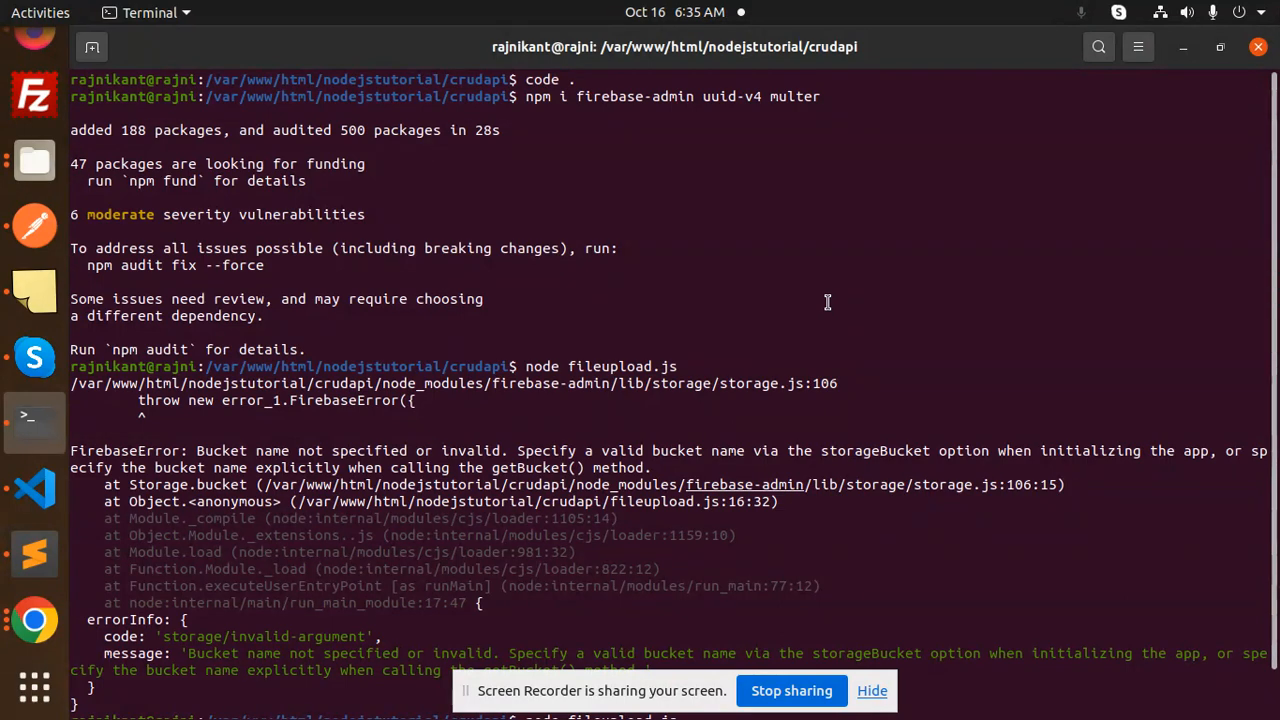
{"action": "mouse_move", "coordinate": [35, 490]}
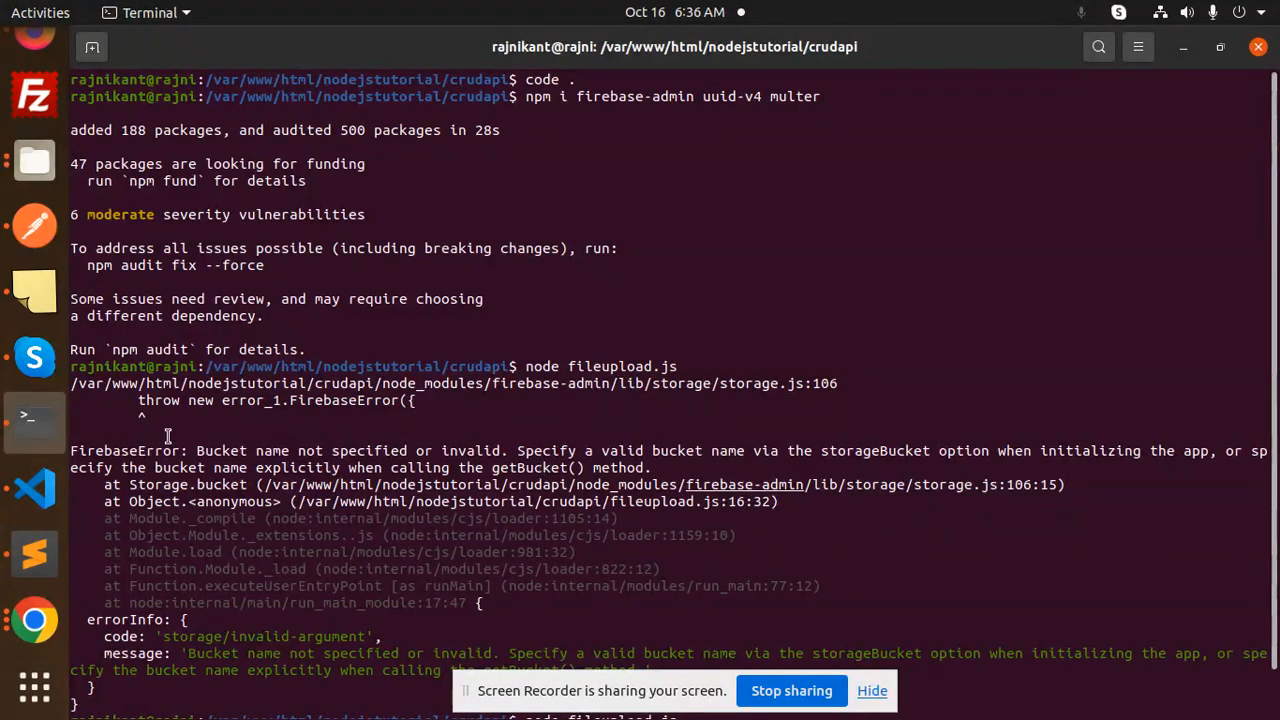
Switch to Firefox showing the phonenumber project's Storage files page
{"action": "left_click", "coordinate": [33, 488]}
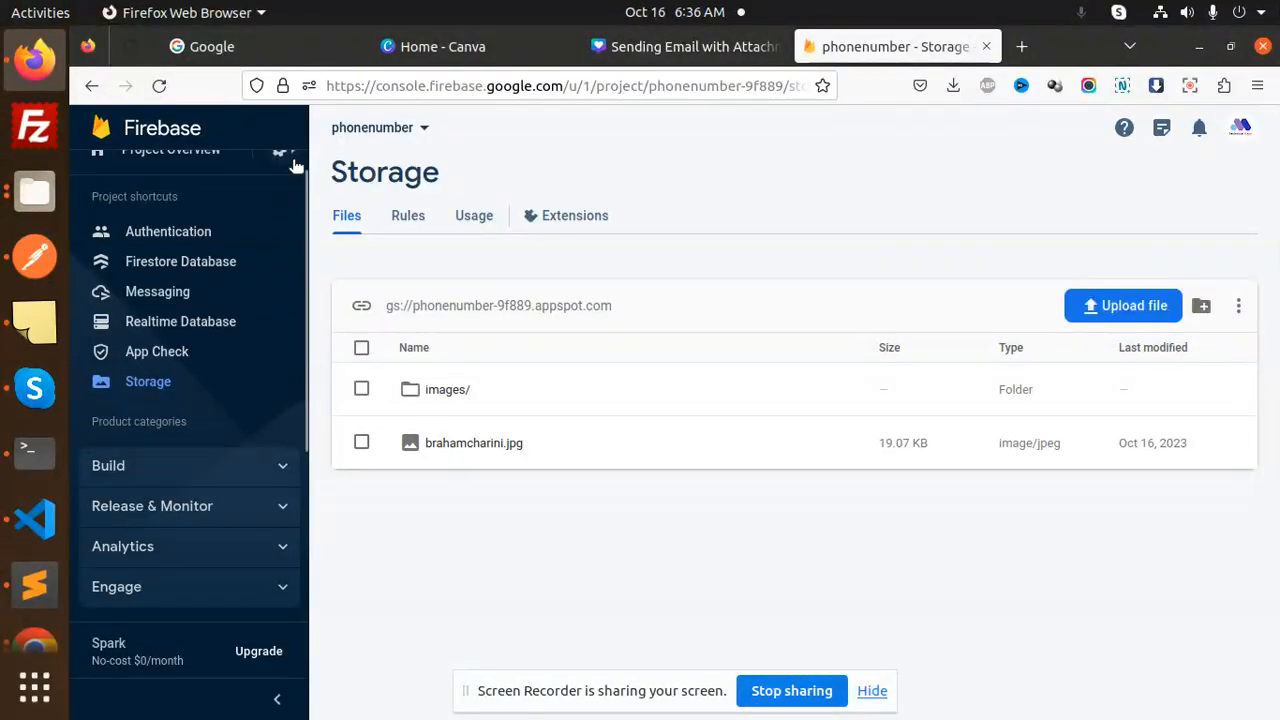
Go to Project settings > Service accounts and highlight the initializeApp block and databaseURL
{"action": "left_click", "coordinate": [283, 176]}
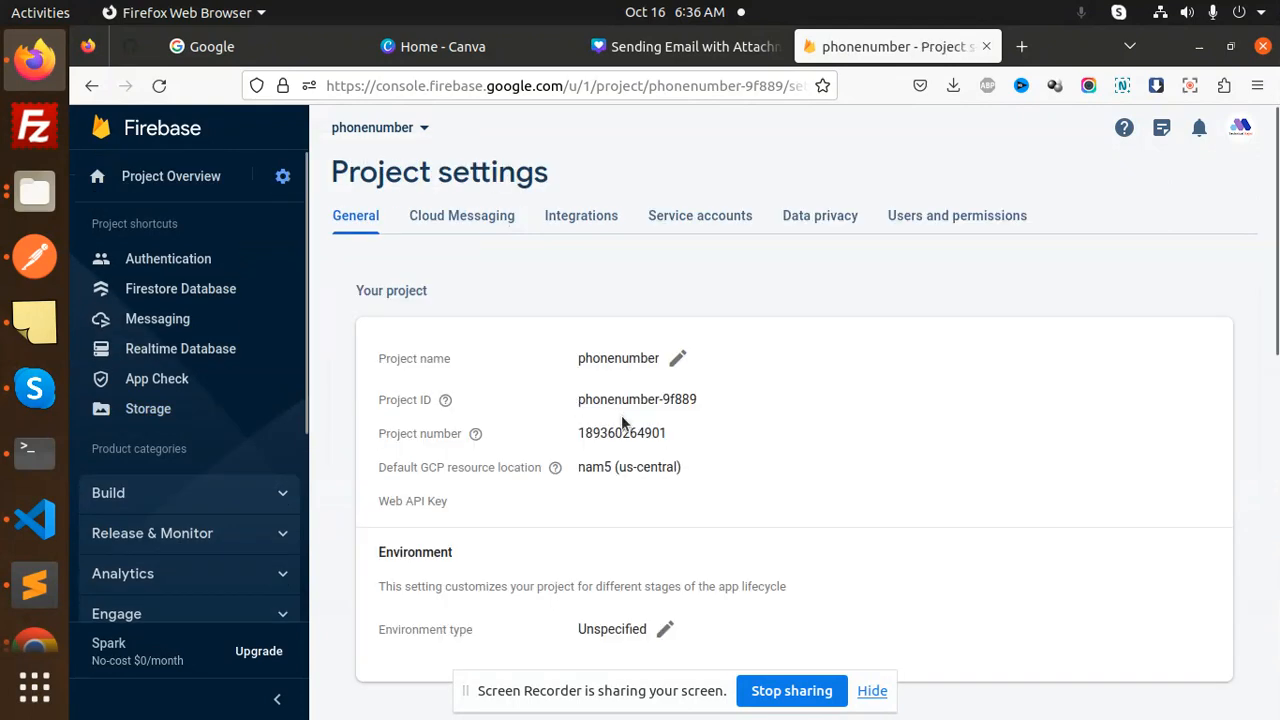
{"action": "left_click", "coordinate": [700, 215]}
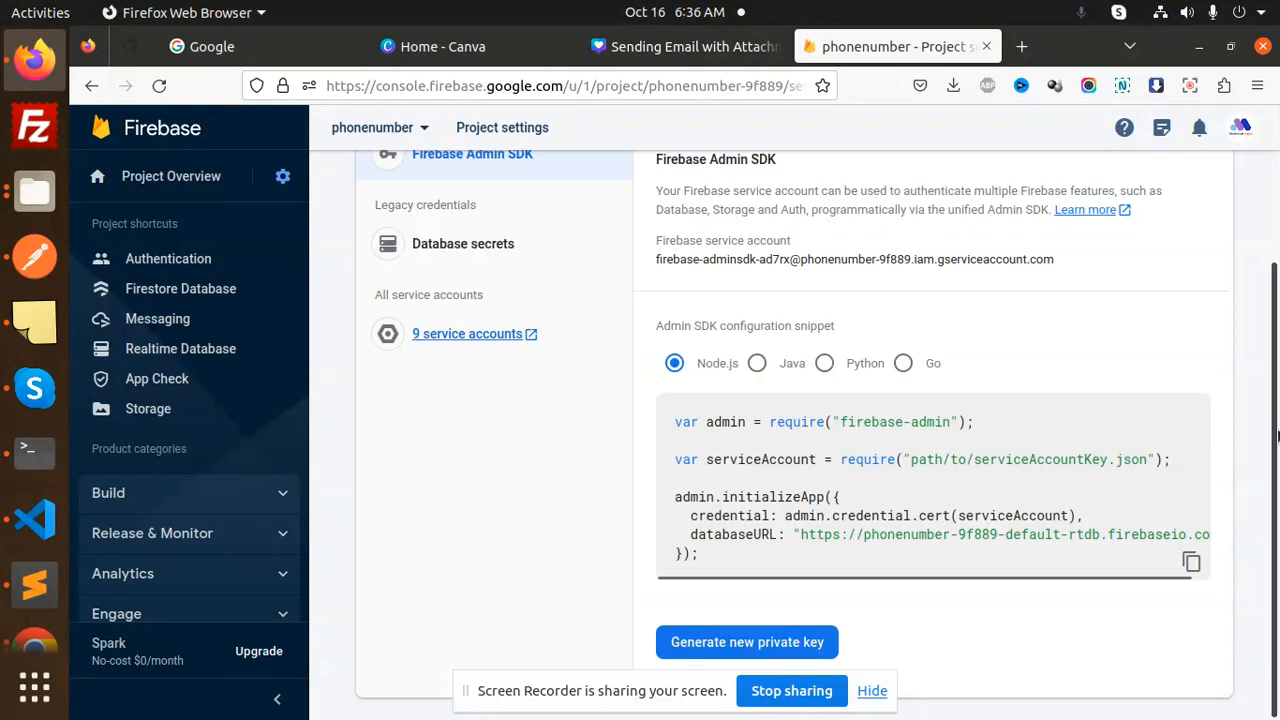
{"action": "left_click_drag", "start_coordinate": [674, 497], "coordinate": [700, 555]}
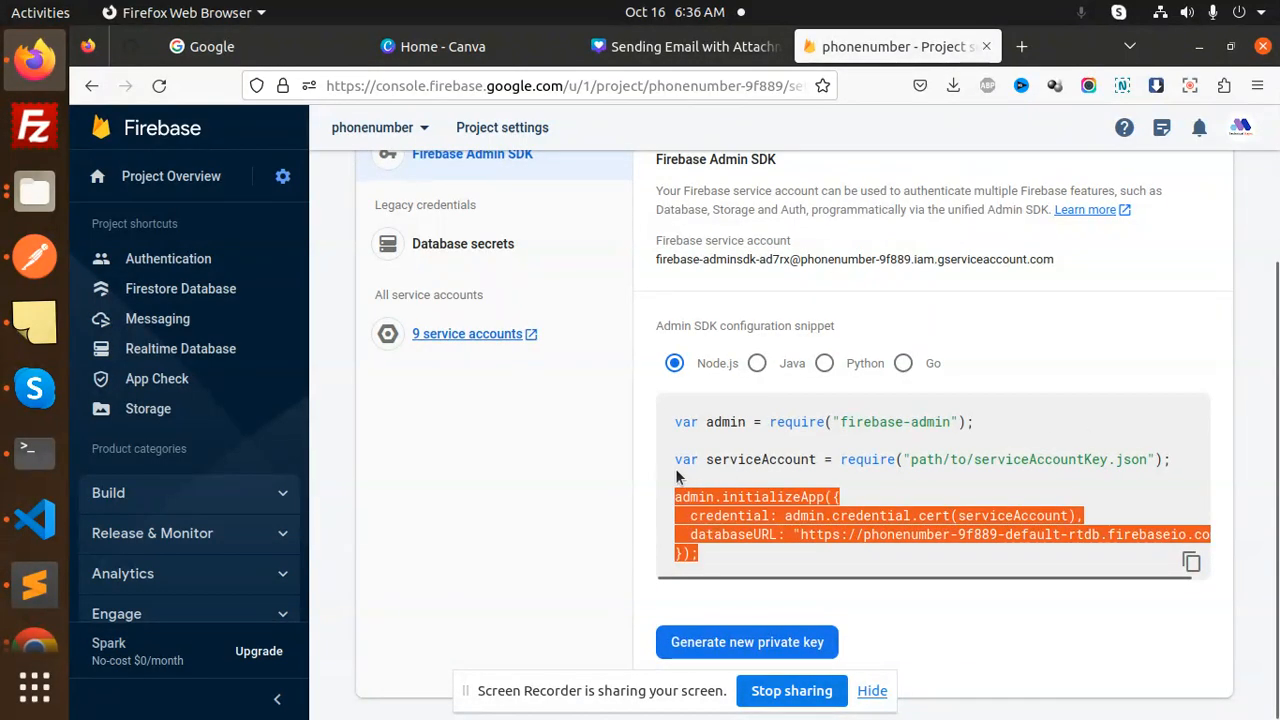
{"action": "double_click", "coordinate": [731, 534]}
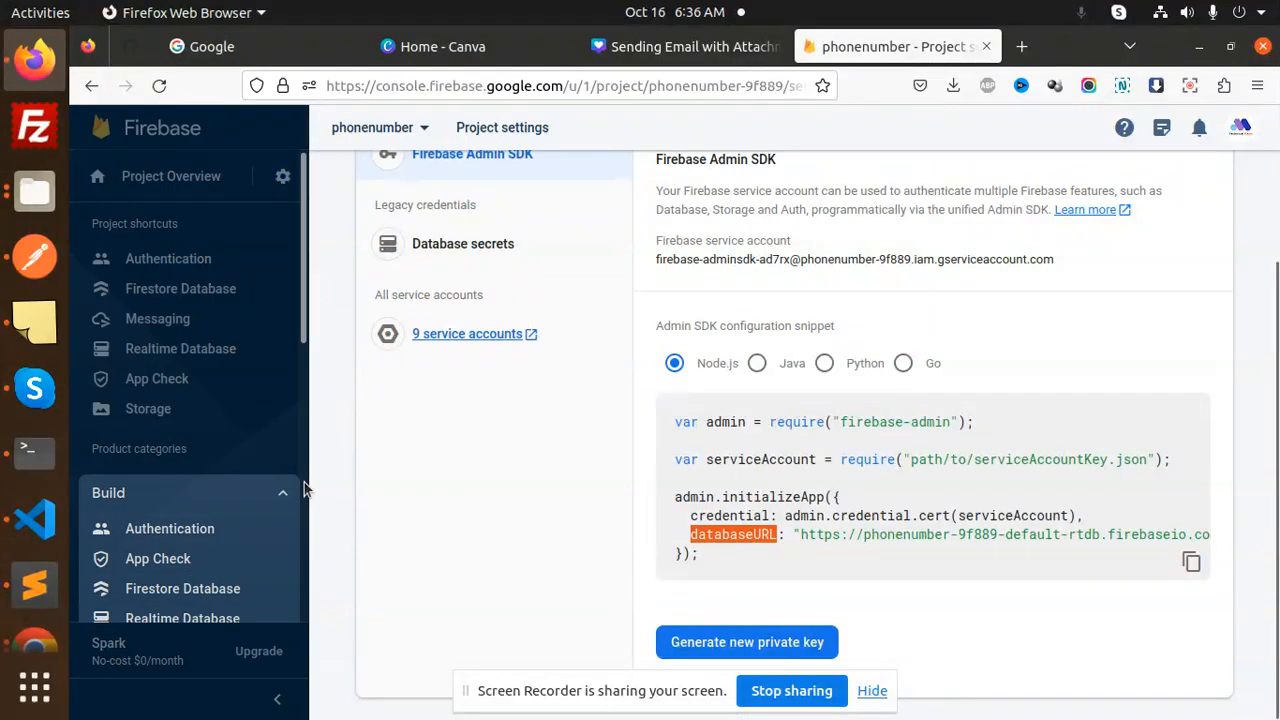
Return to Storage under Build to see the gs://phonenumber-9f889.appspot.com bucket
{"action": "scroll", "scroll_direction": "down", "scroll_amount": 3}
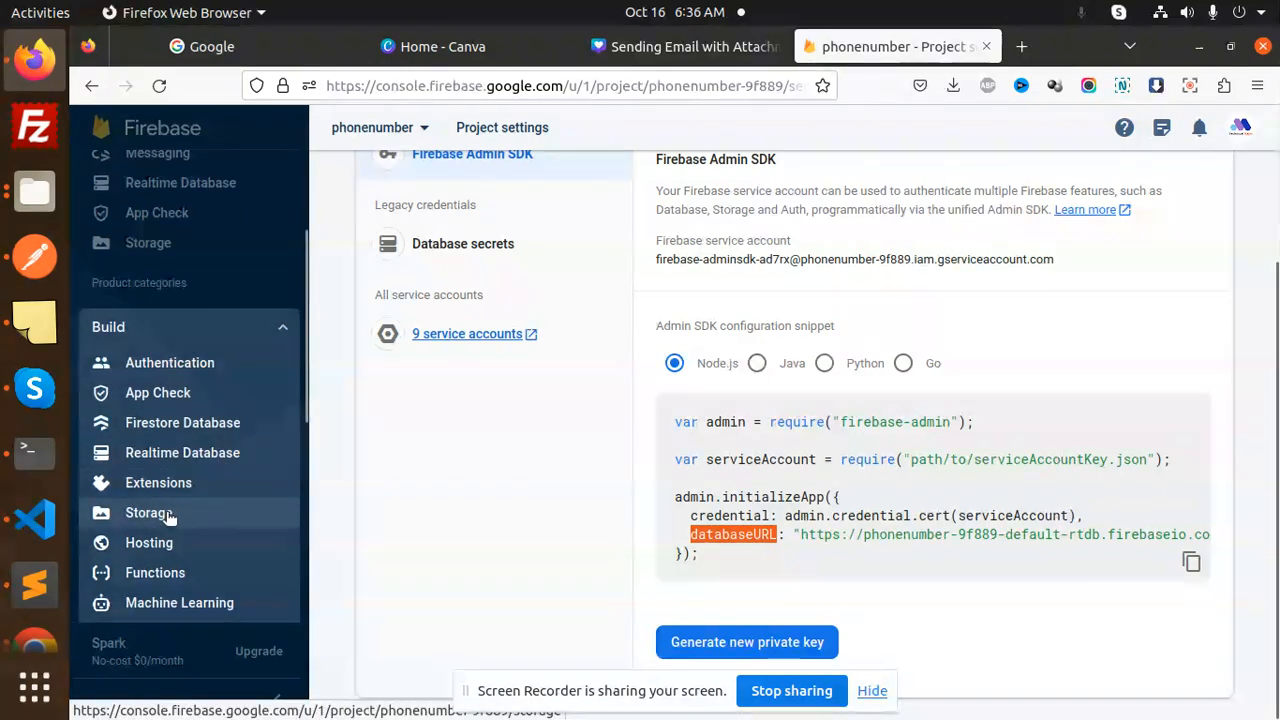
{"action": "left_click", "coordinate": [147, 512]}
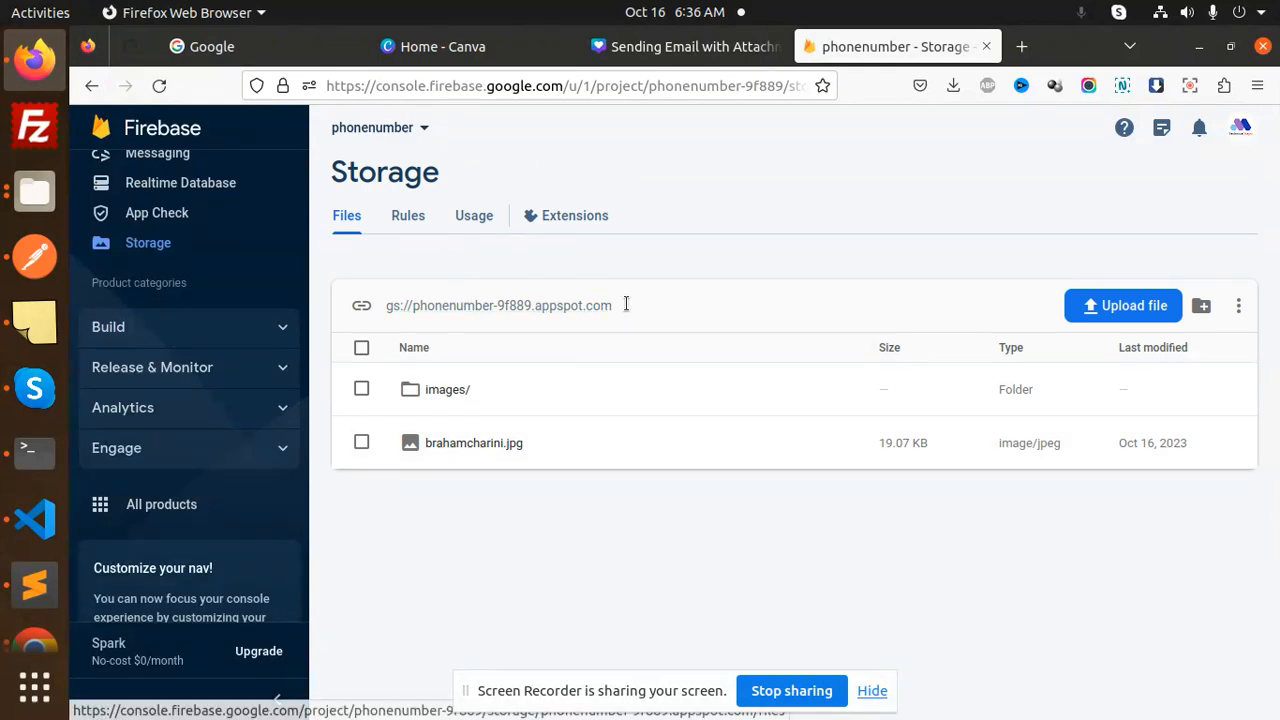
{"action": "left_click", "coordinate": [34, 518]}
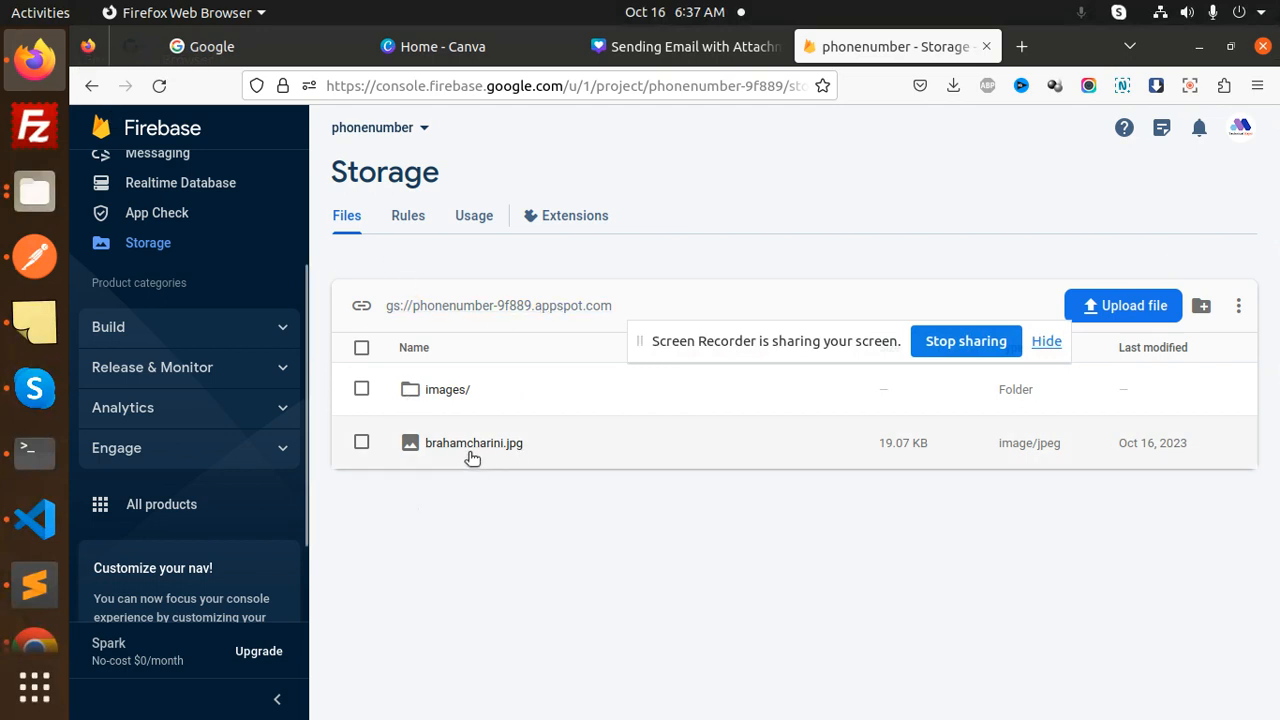
{"action": "mouse_move", "coordinate": [657, 565]}
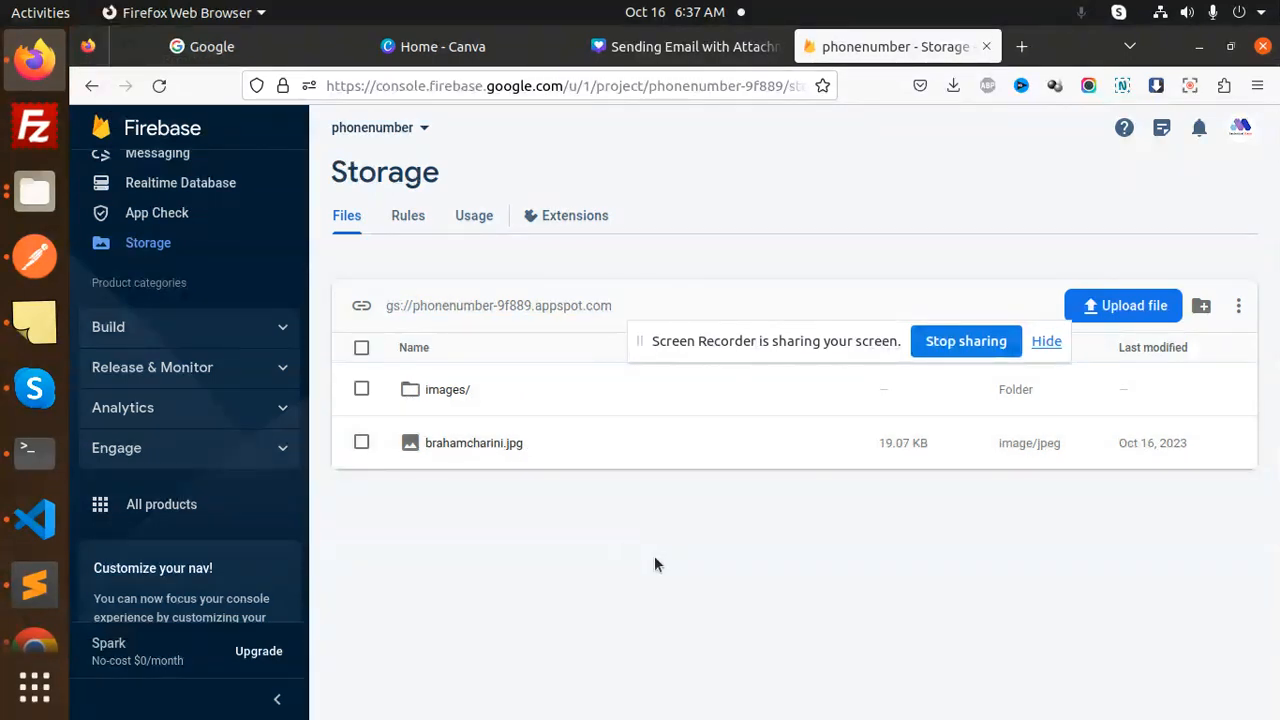